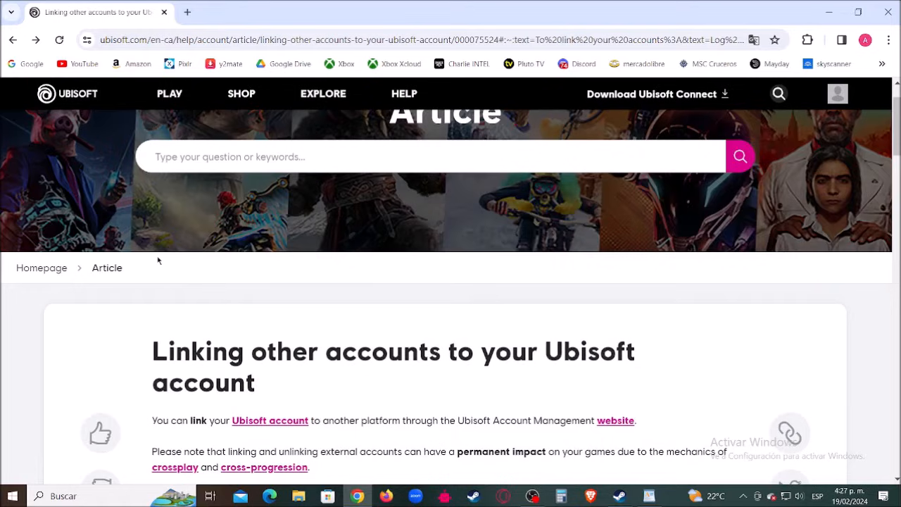
Reach the article's final line about linking a different platform account and follow its 'contact us' link.
scroll("down", 3)
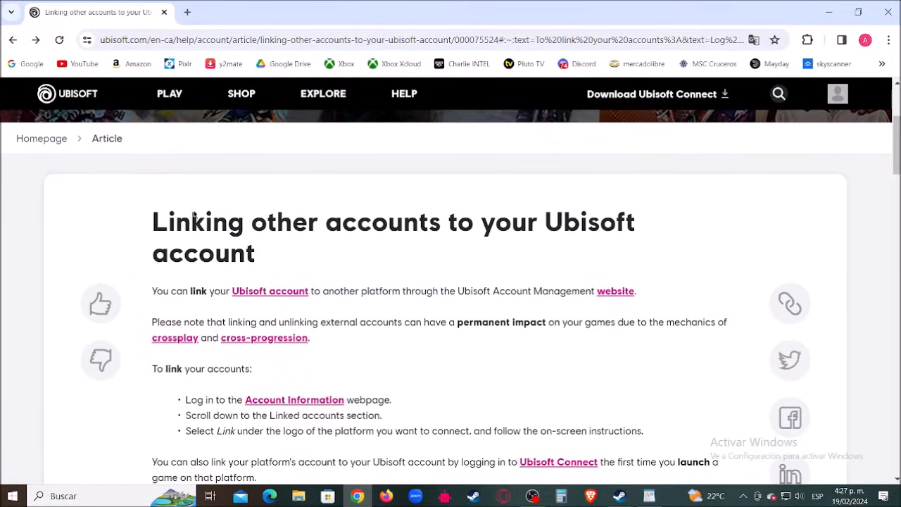
scroll("up", 3)
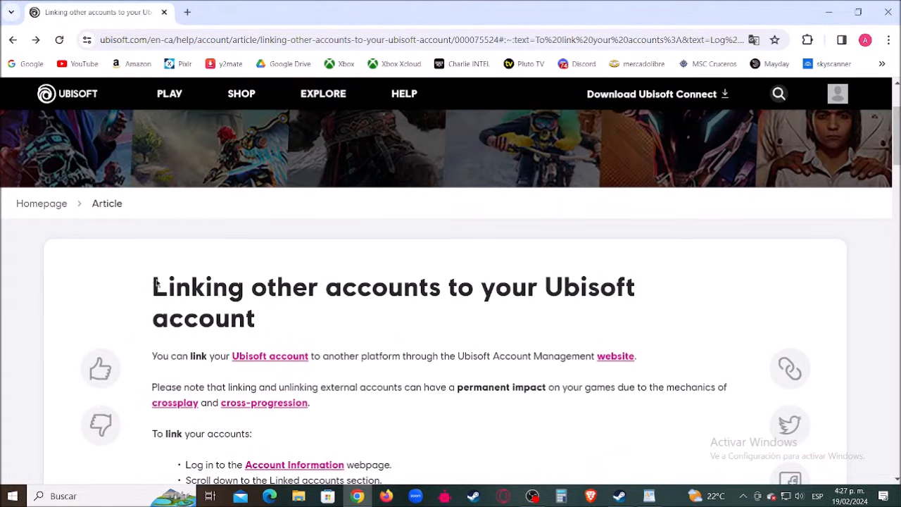
mouse_move(412, 321)
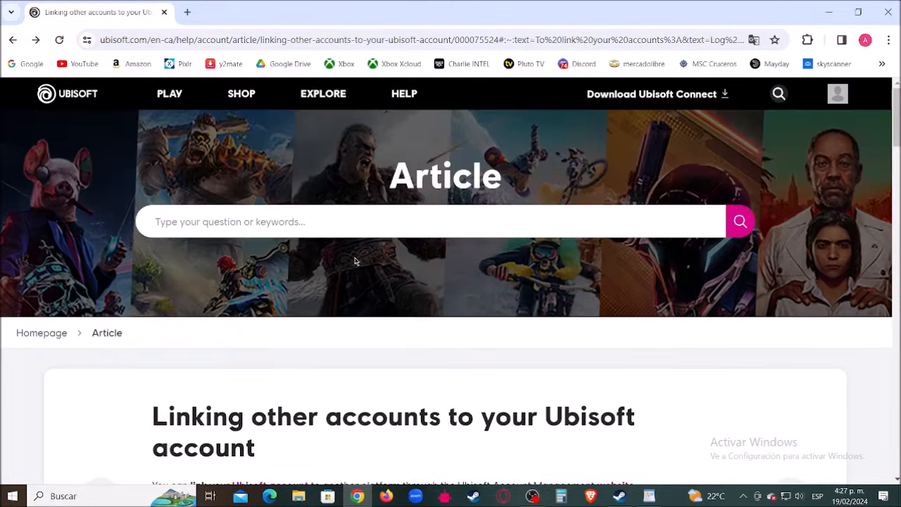
scroll("down", 3)
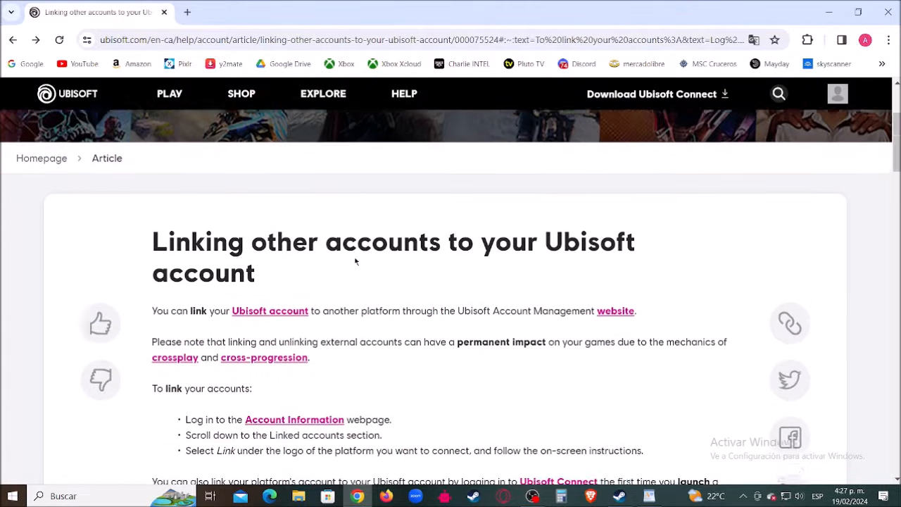
scroll("down", 3)
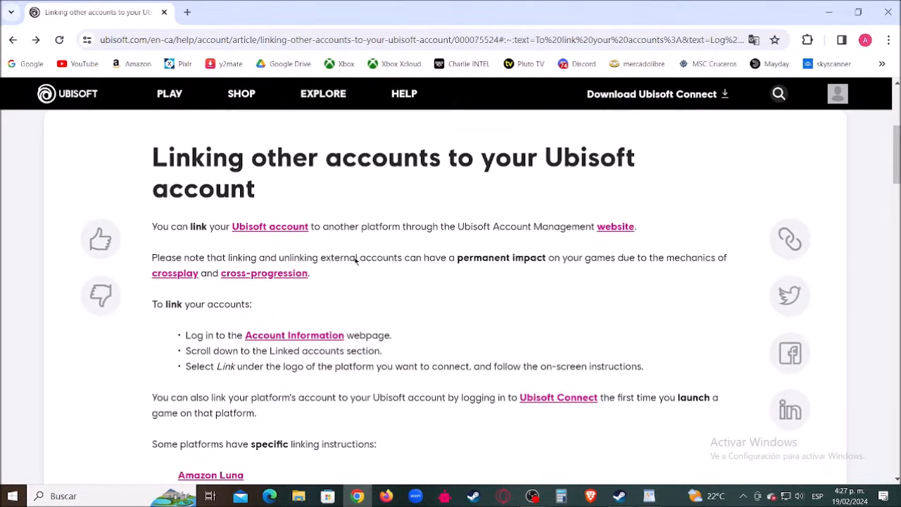
scroll("down", 3)
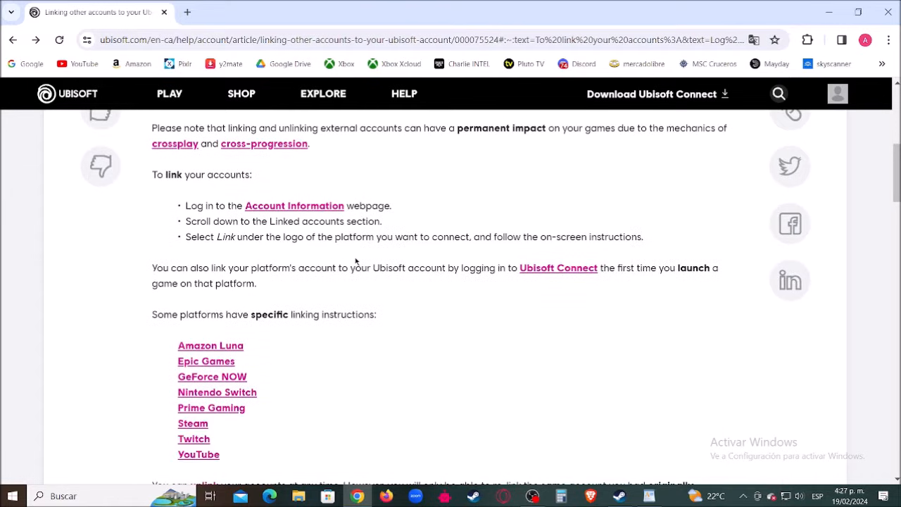
scroll("down", 3)
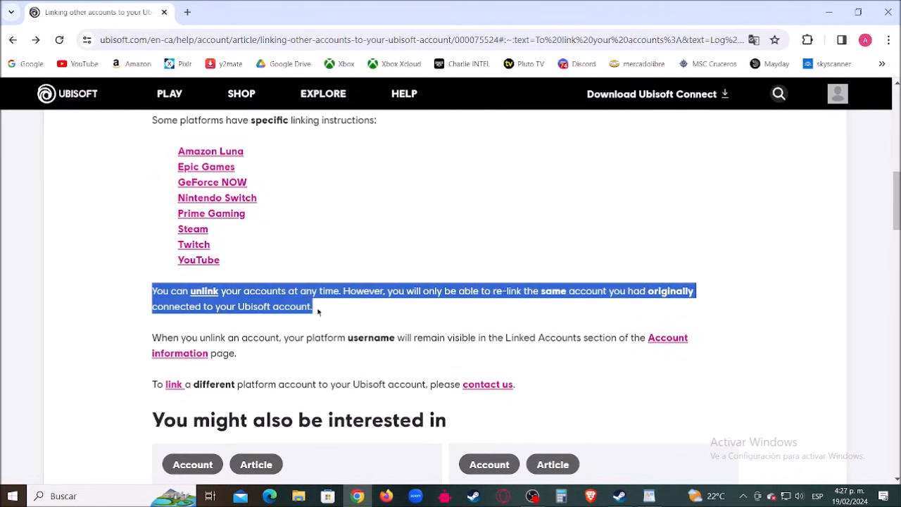
mouse_move(479, 311)
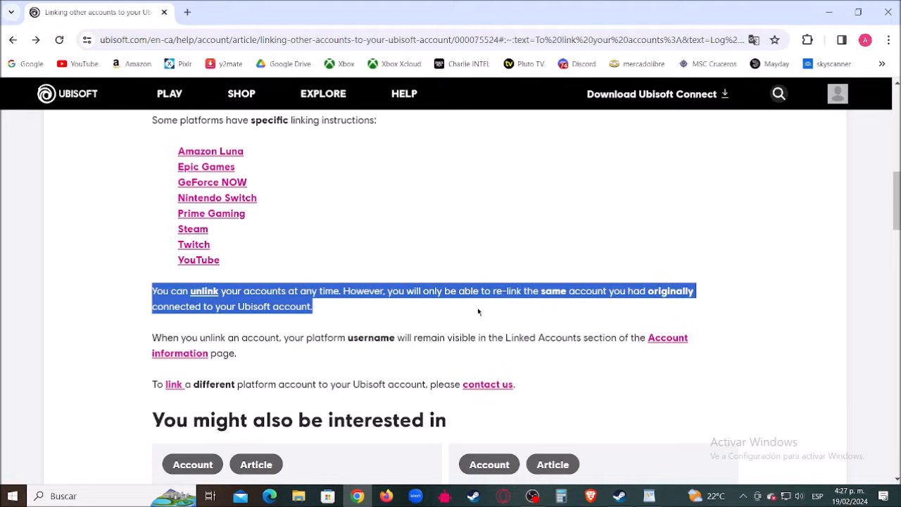
mouse_move(670, 305)
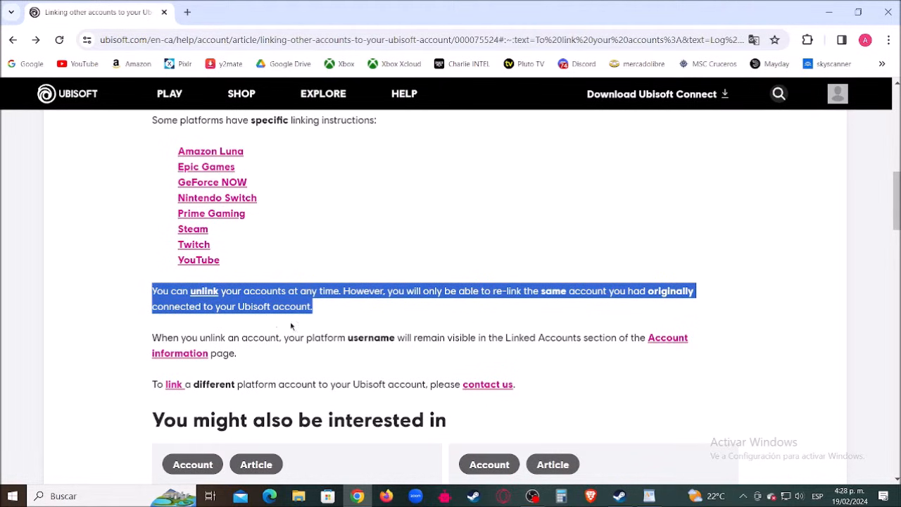
left_click(190, 374)
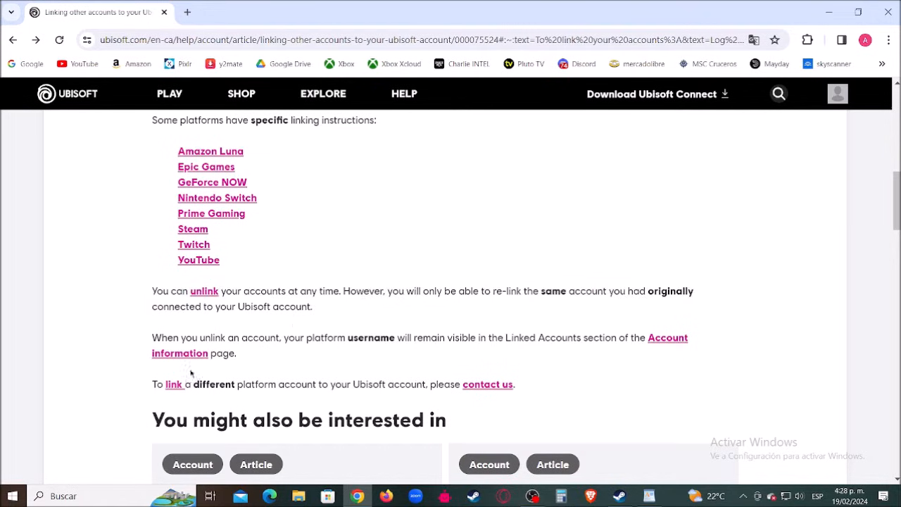
left_click_drag(152, 384, 259, 383)
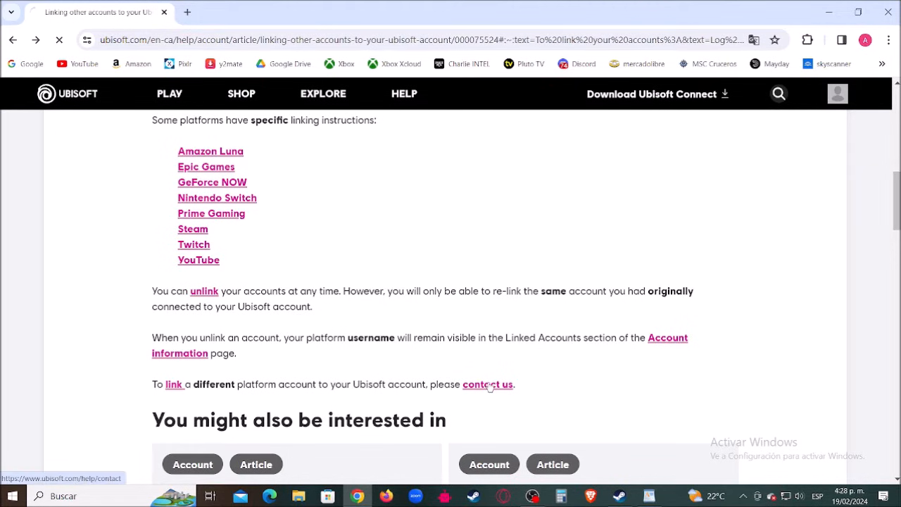
Choose Account Management and Security as the contact request category.
left_click(487, 384)
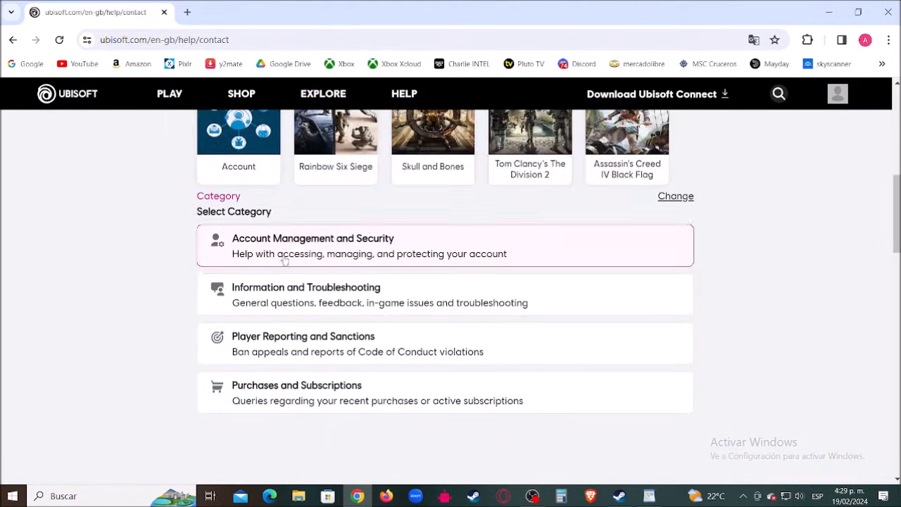
mouse_move(296, 283)
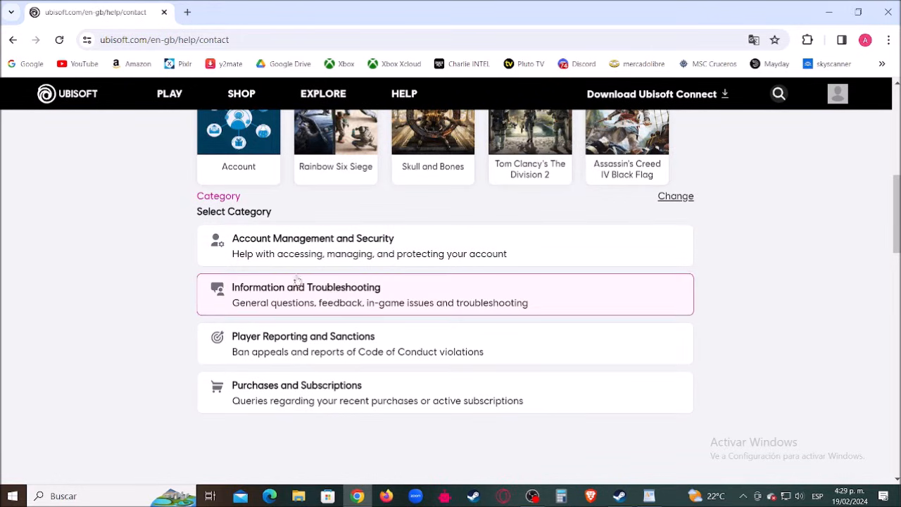
mouse_move(348, 254)
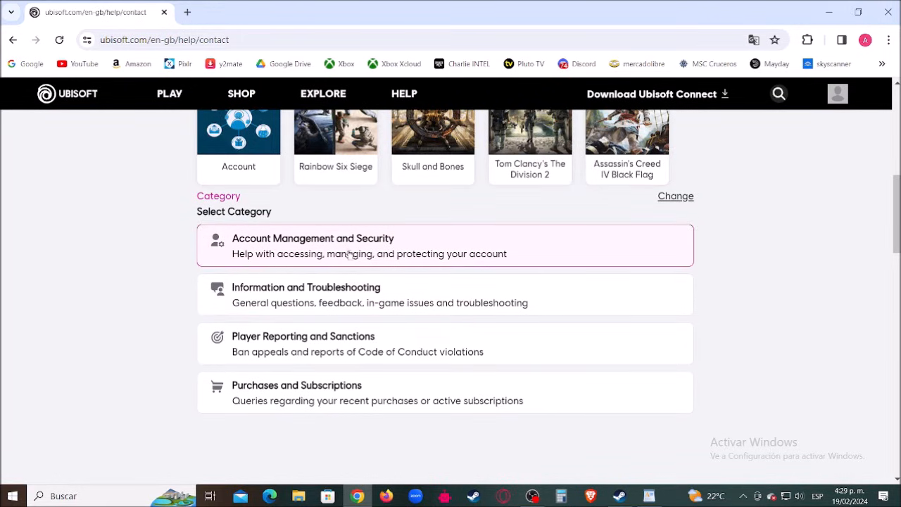
left_click(313, 238)
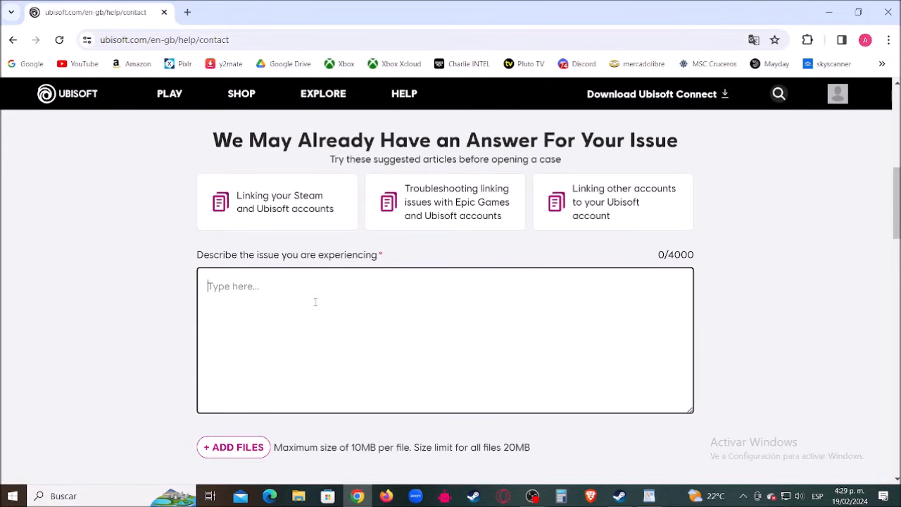
Write the start of the request: 'Hi,' asking to link a different PlayStation account to my Ubisoft account.
type("Hi,")
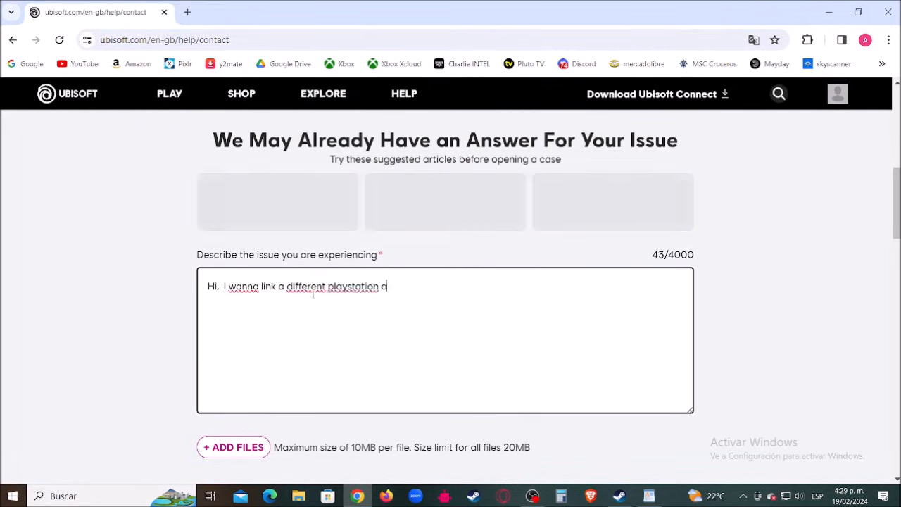
type("ccount to m")
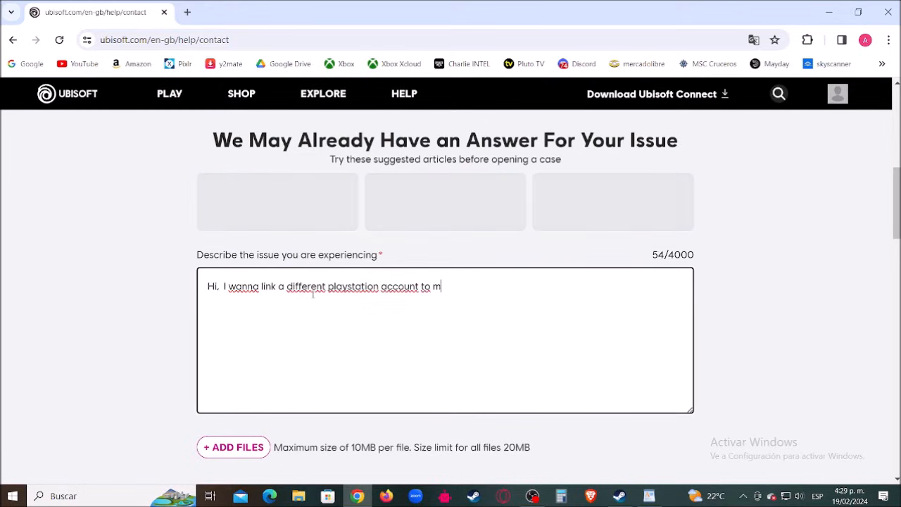
type("y ubisoft account, what can i do?")
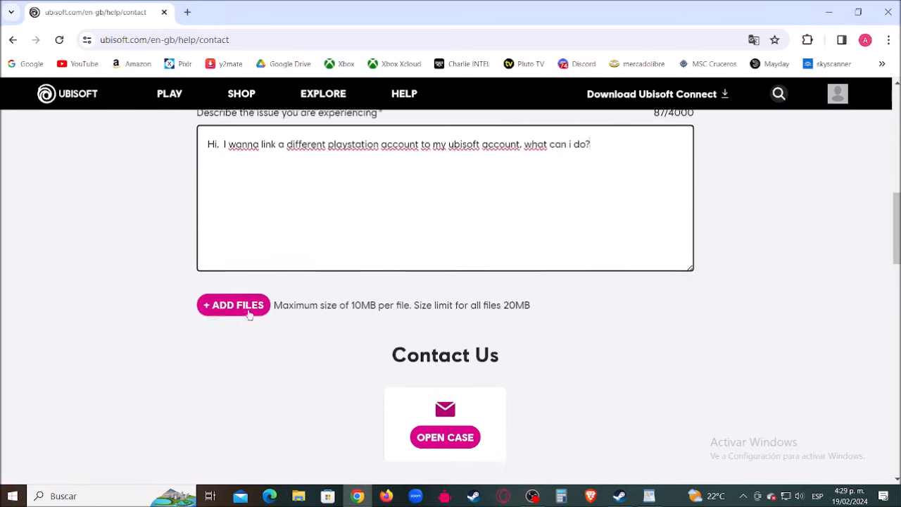
Bring the Contact Us section with the Open Case button into view below the finished description.
scroll("down", 3)
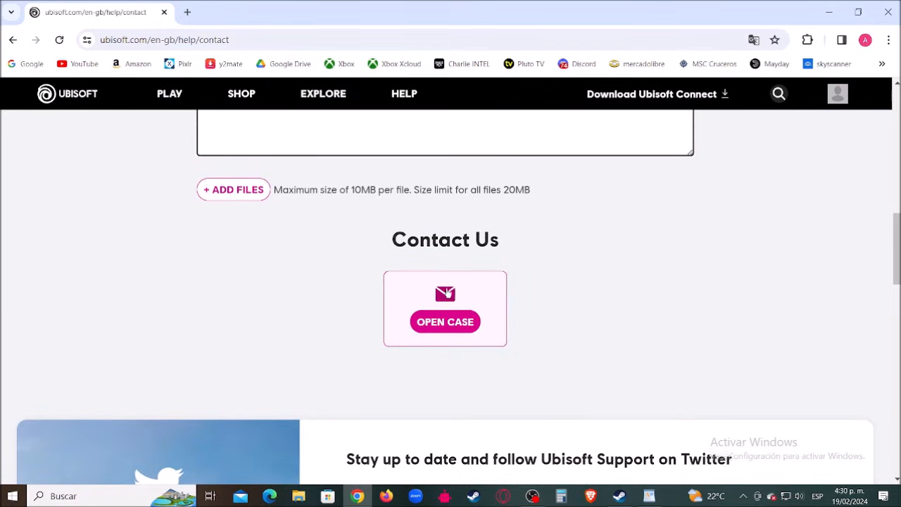
scroll("up", 3)
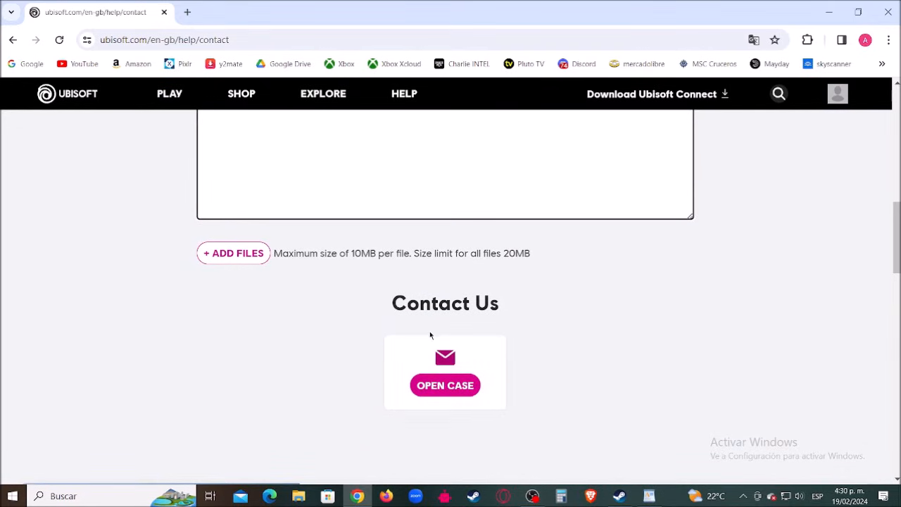